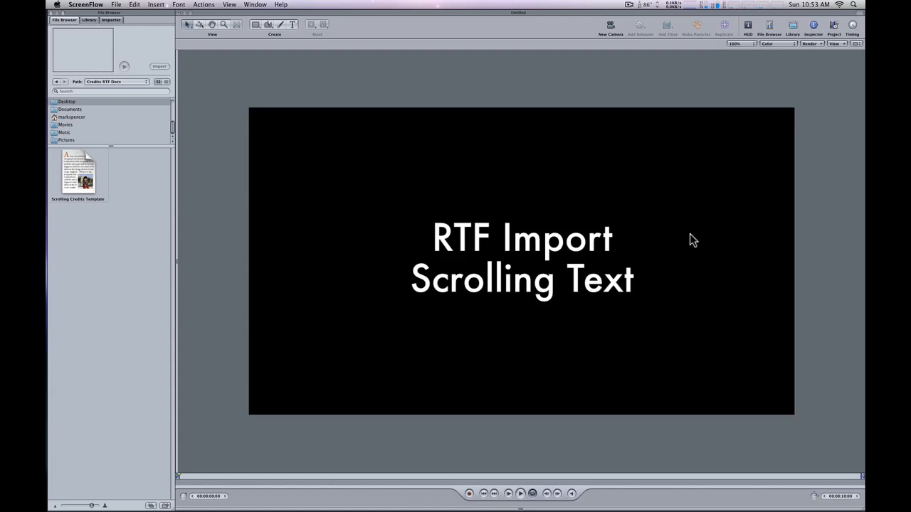
pyautogui.moveTo(696, 227)
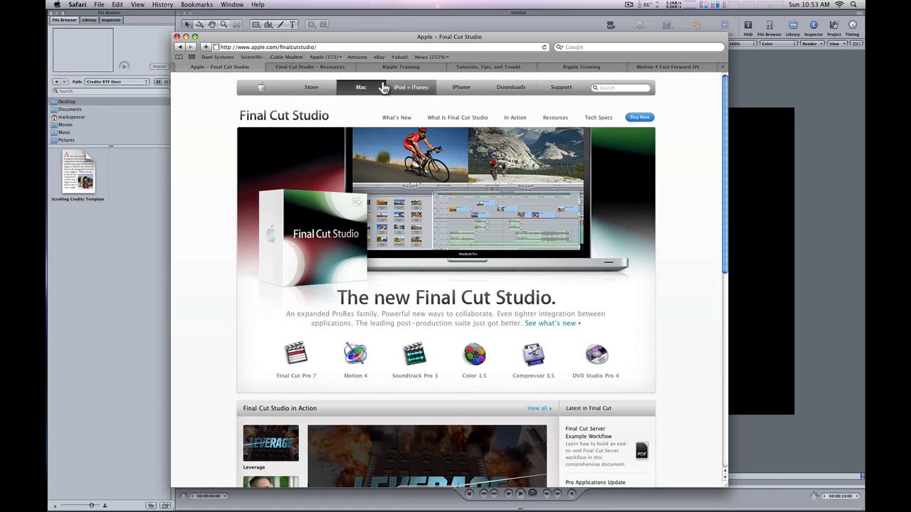
# Browse from Apple's Final Cut Studio Resources page to Ripple Training's free tutorial videos.
pyautogui.click(555, 117)
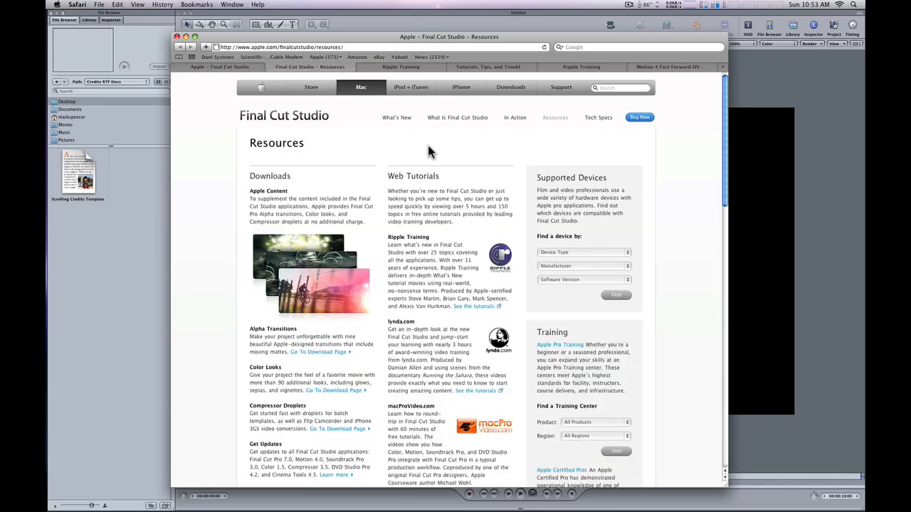
pyautogui.moveTo(463, 246)
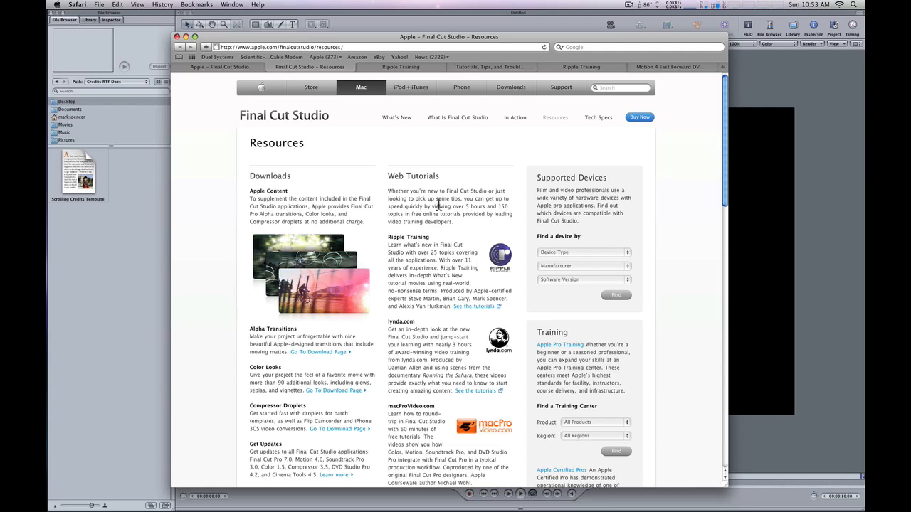
pyautogui.click(473, 306)
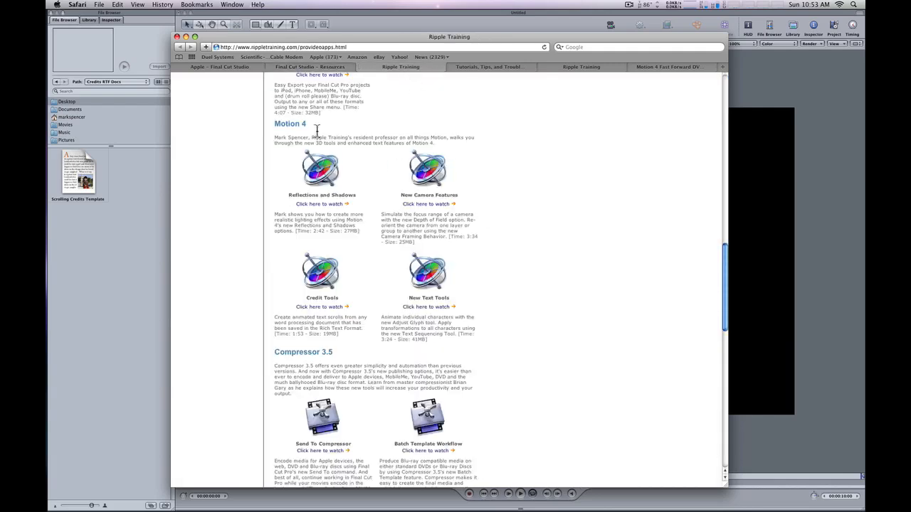
pyautogui.moveTo(329, 171)
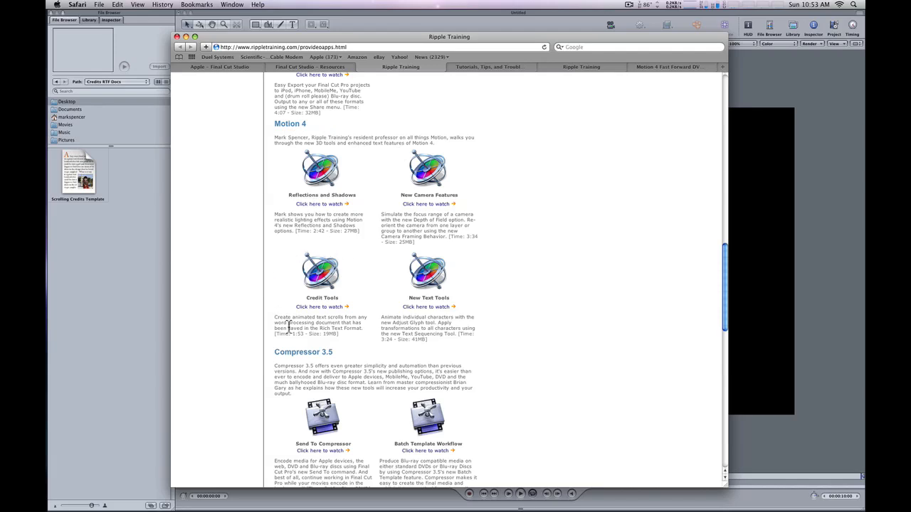
pyautogui.moveTo(349, 260)
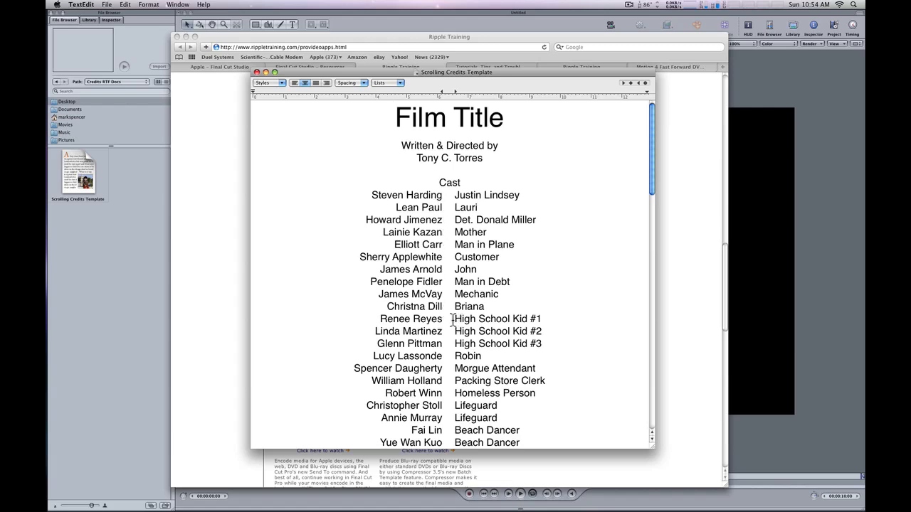
# Select the 'Film Title' heading in TextEdit, show its font, then return to Motion.
pyautogui.click(397, 117)
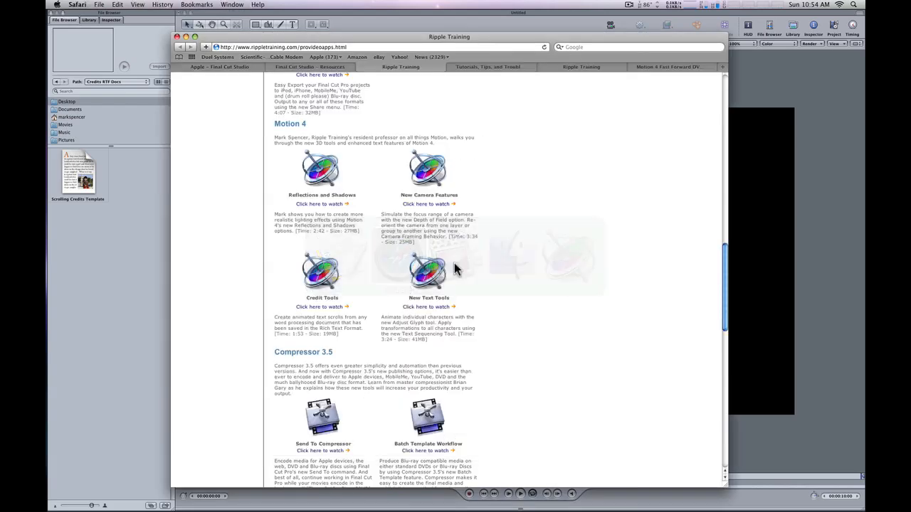
pyautogui.click(489, 66)
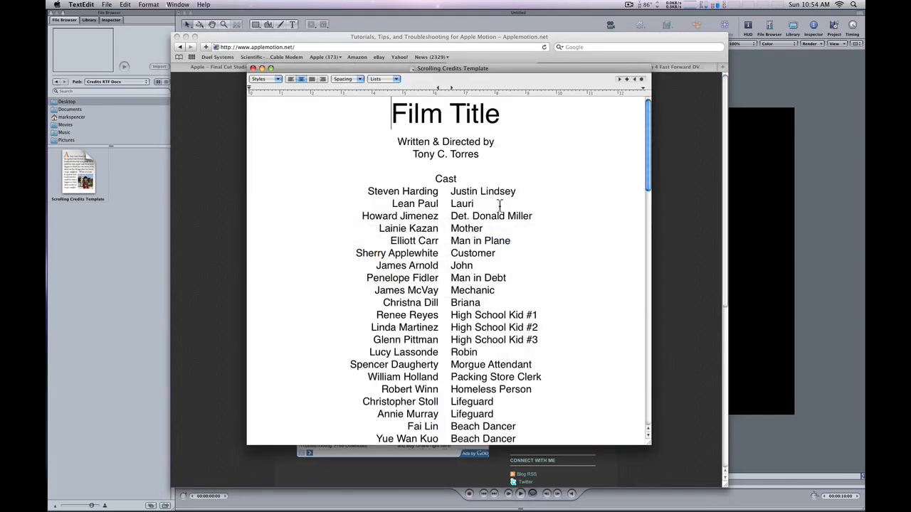
pyautogui.doubleClick(445, 114)
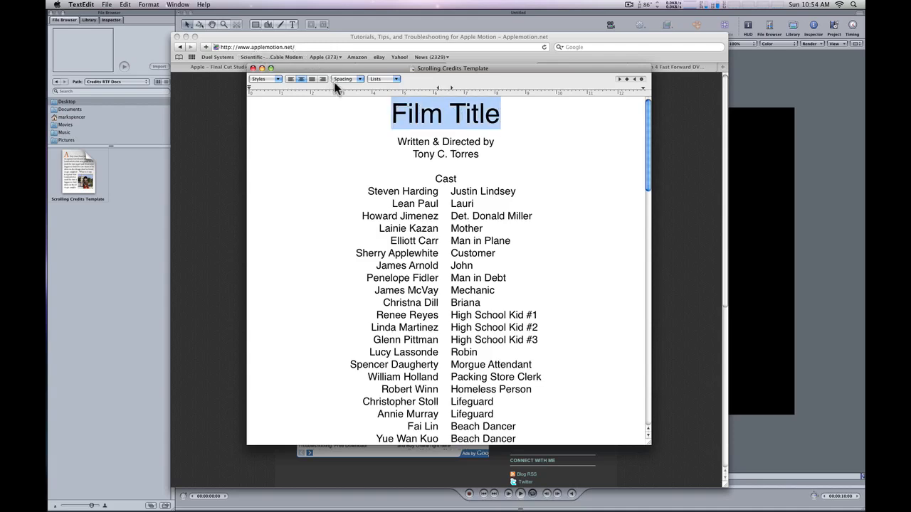
pyautogui.click(149, 5)
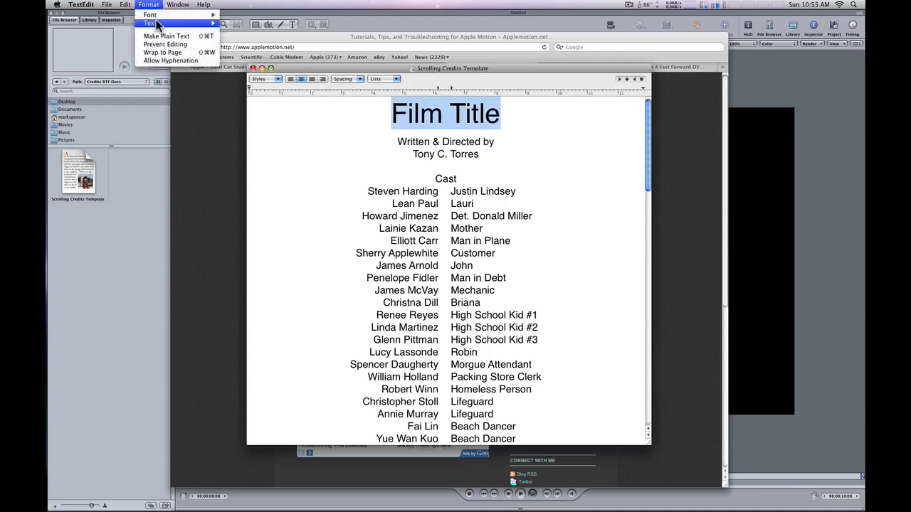
pyautogui.click(238, 17)
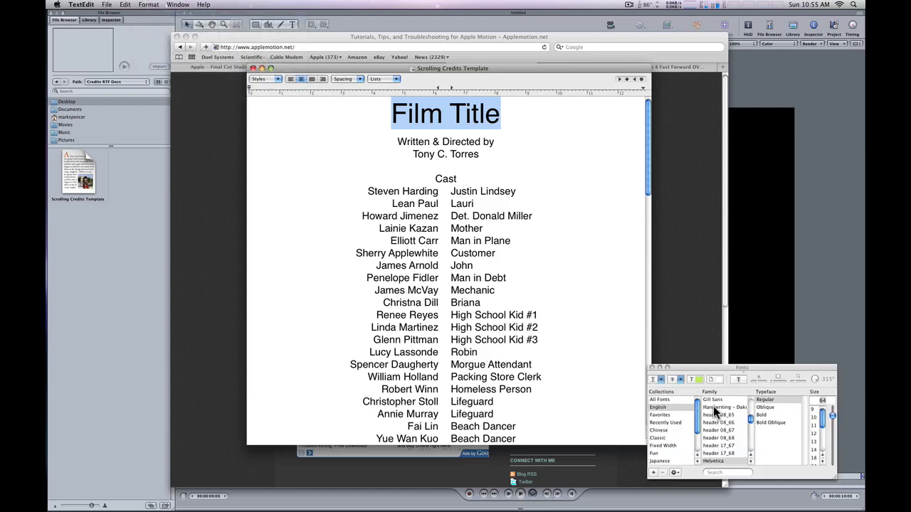
pyautogui.click(722, 407)
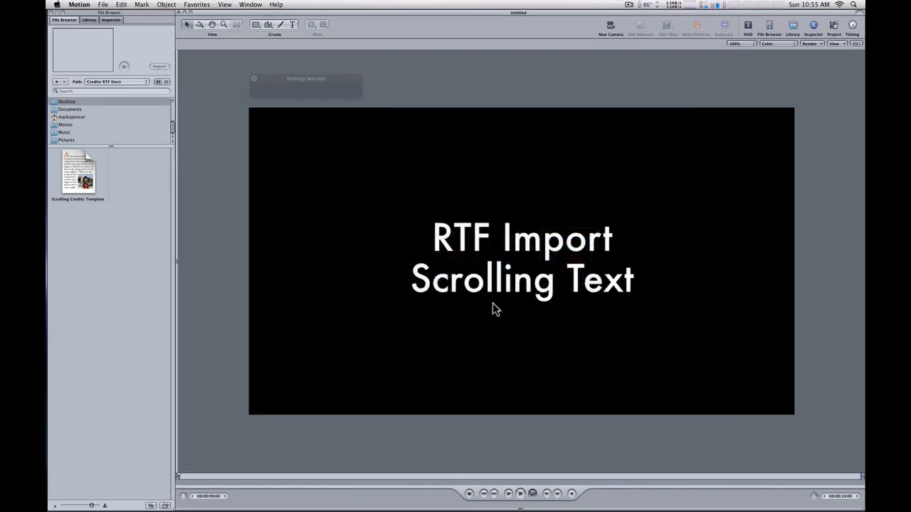
# Import the Scrolling Credits Template file from Motion's File Browser.
pyautogui.click(78, 175)
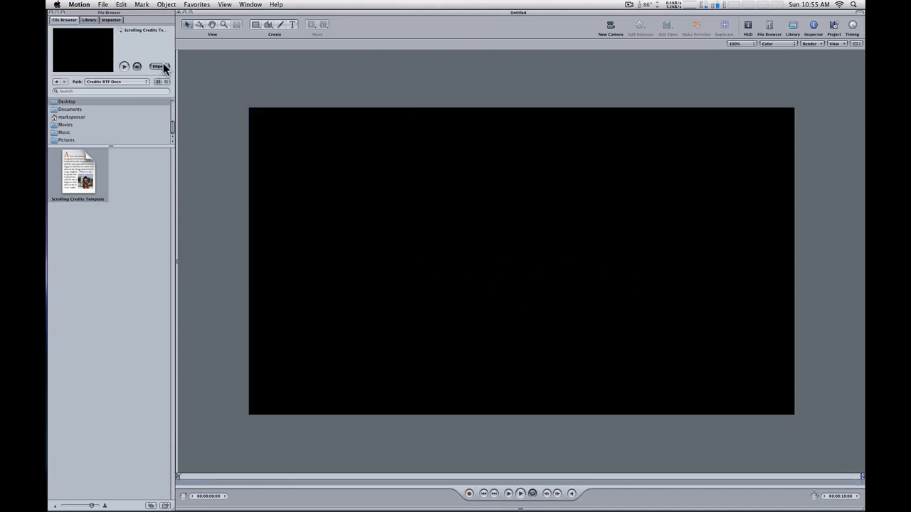
pyautogui.click(158, 66)
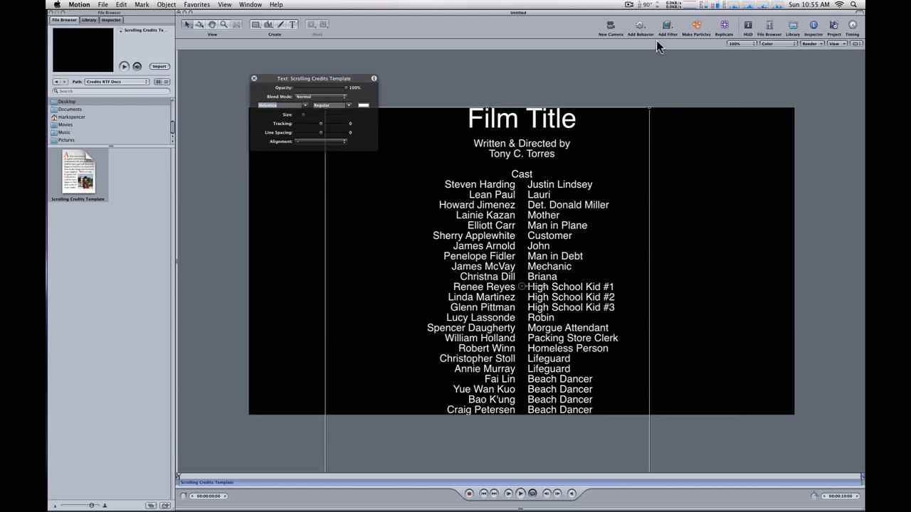
pyautogui.moveTo(640, 25)
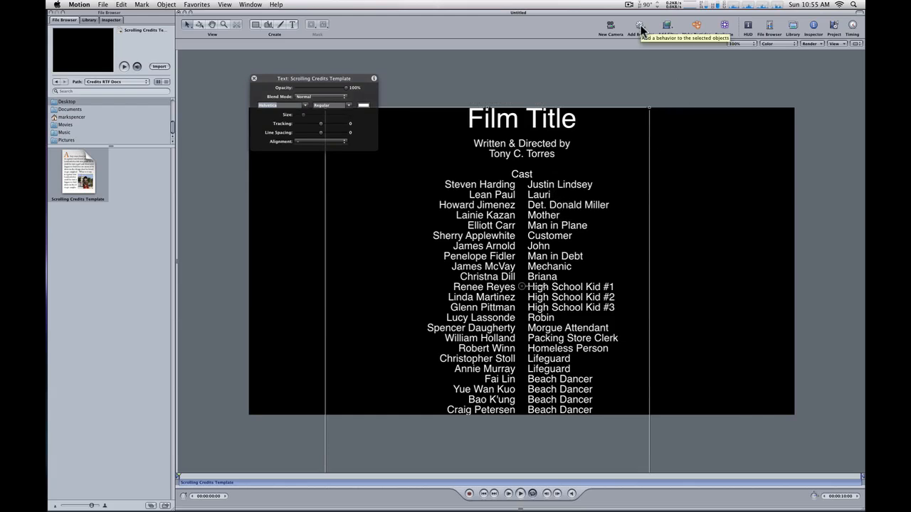
# Add the Text Animation > Scroll Text behavior to the credits and play the preview.
pyautogui.click(639, 25)
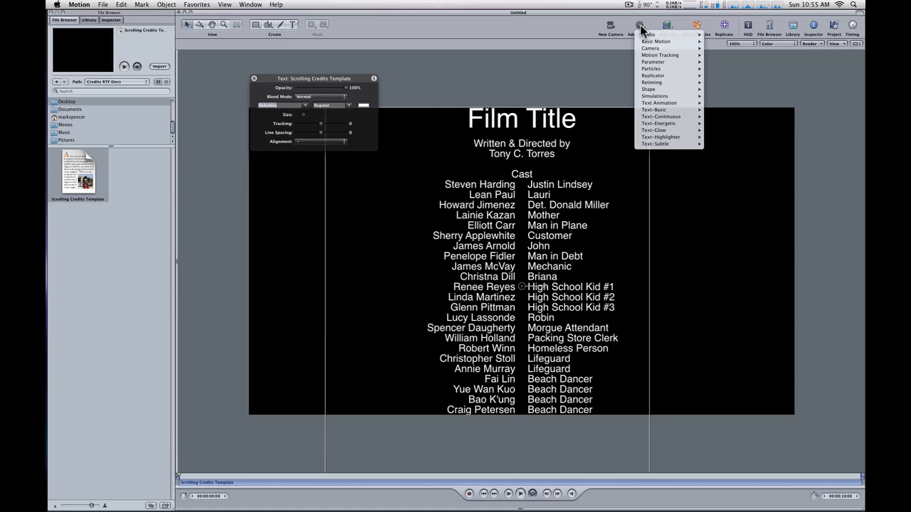
pyautogui.moveTo(658, 103)
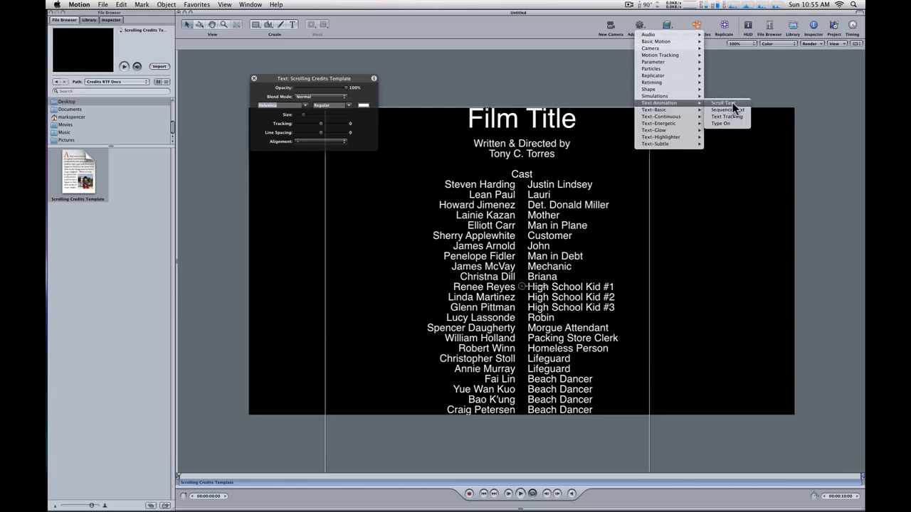
pyautogui.click(724, 103)
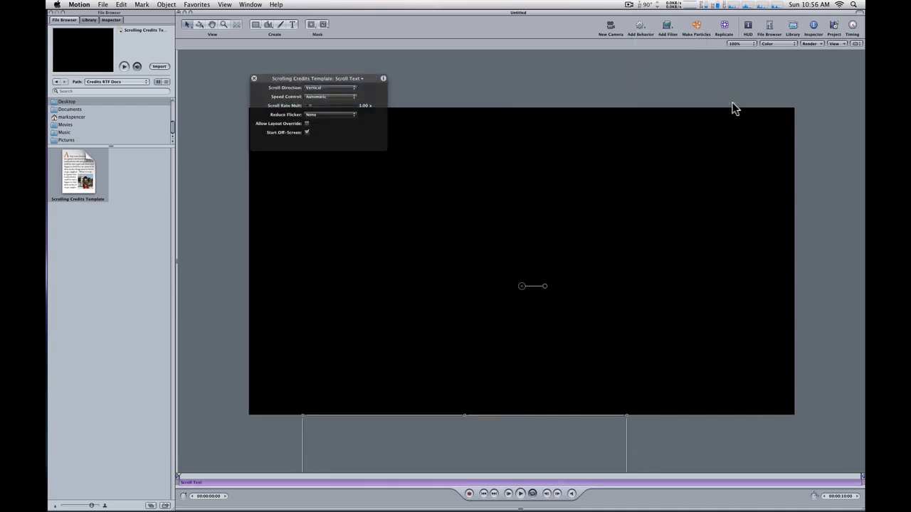
pyautogui.moveTo(198, 475)
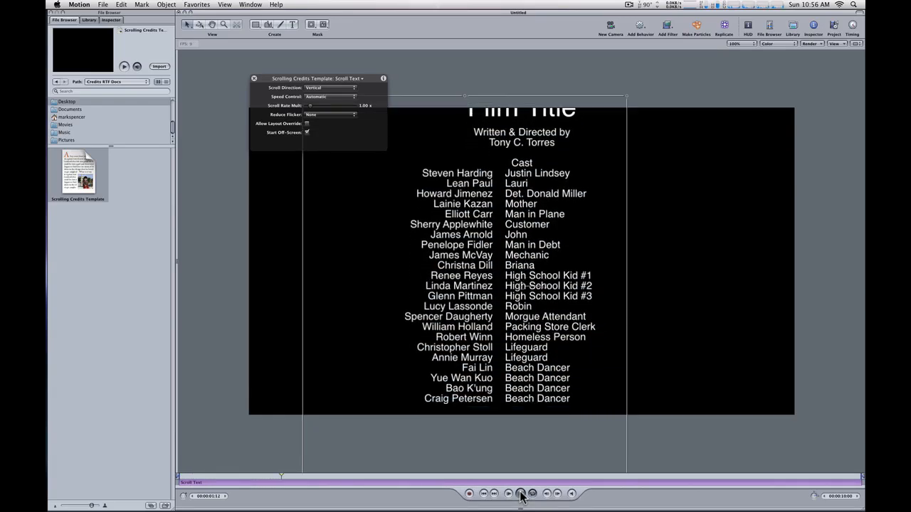
pyautogui.click(520, 494)
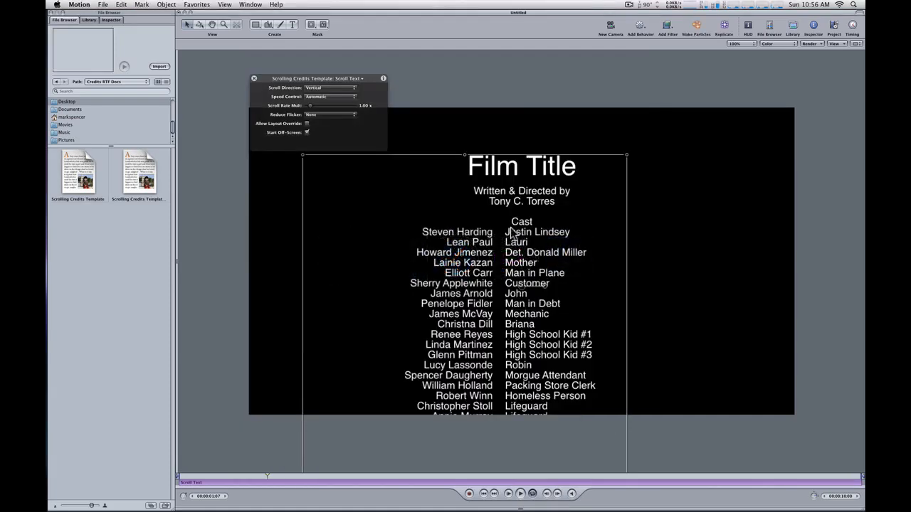
pyautogui.moveTo(247, 480)
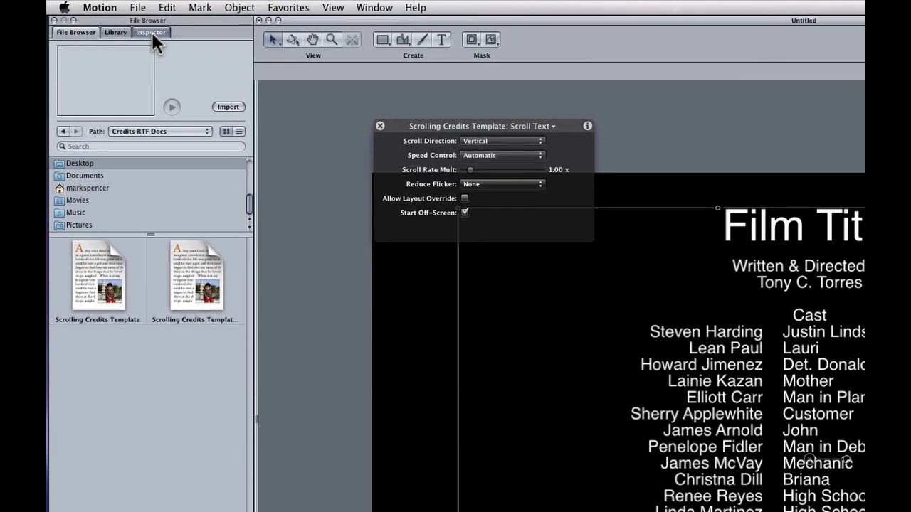
# In the Inspector's Text Layout, drag Right Margin from 971 to about 858.
pyautogui.click(150, 32)
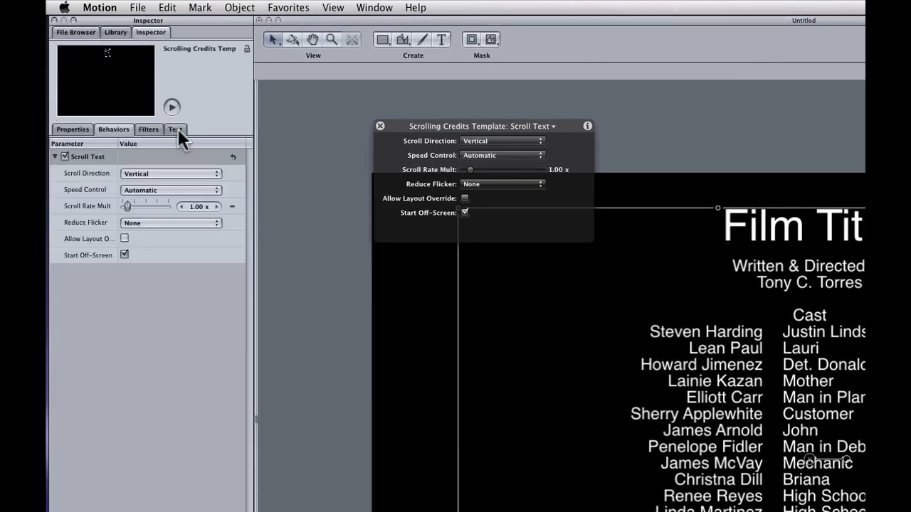
pyautogui.click(176, 130)
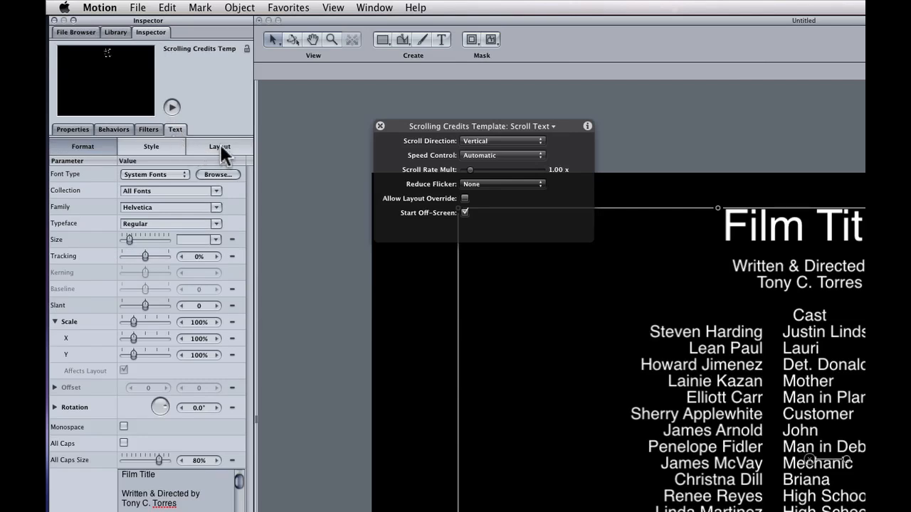
pyautogui.click(219, 146)
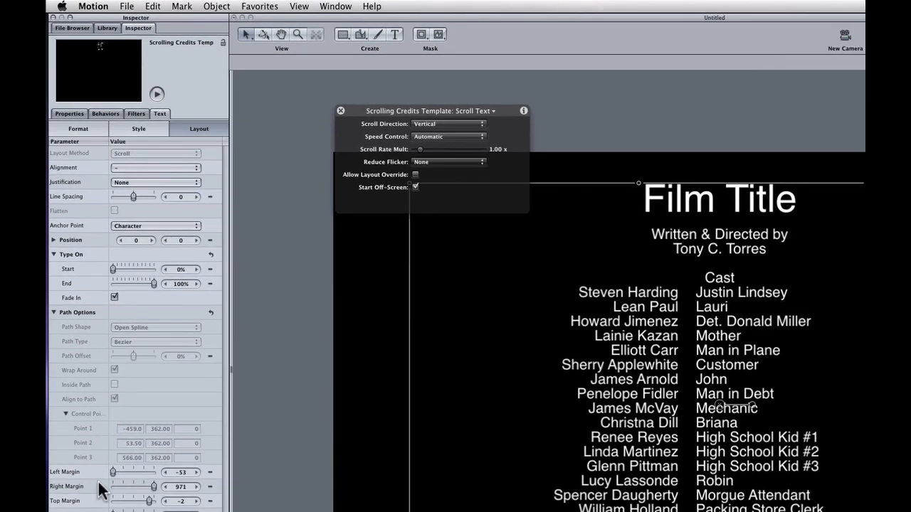
pyautogui.moveTo(164, 499)
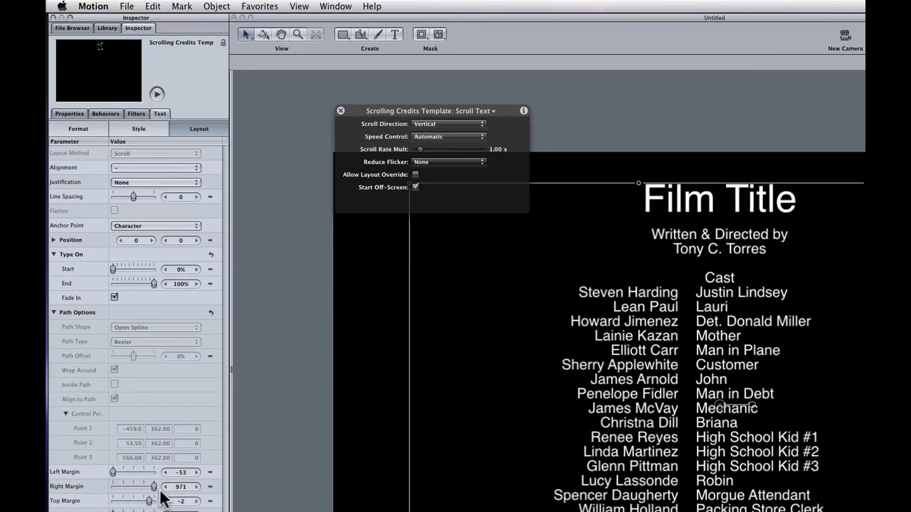
pyautogui.moveTo(155, 487); pyautogui.dragTo(156, 486)
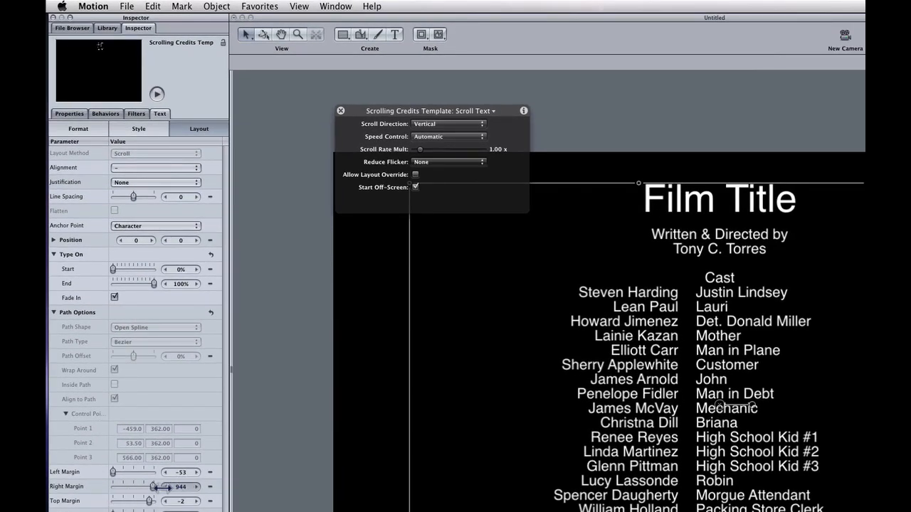
pyautogui.moveTo(155, 487); pyautogui.dragTo(174, 487)
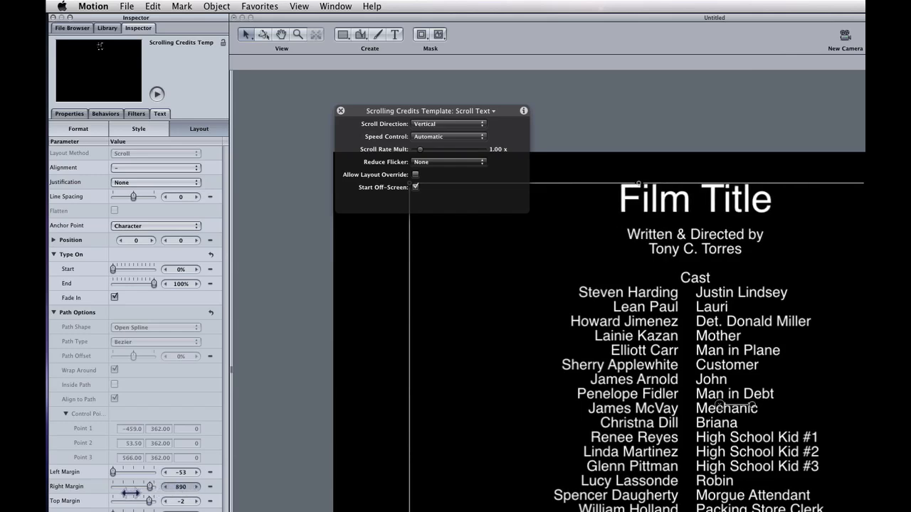
pyautogui.moveTo(150, 486); pyautogui.dragTo(139, 487)
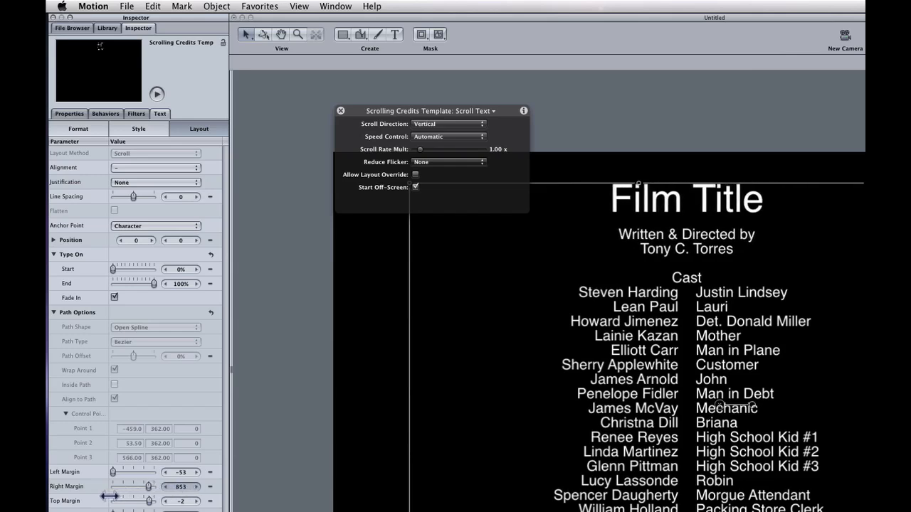
pyautogui.moveTo(132, 487); pyautogui.dragTo(150, 487)
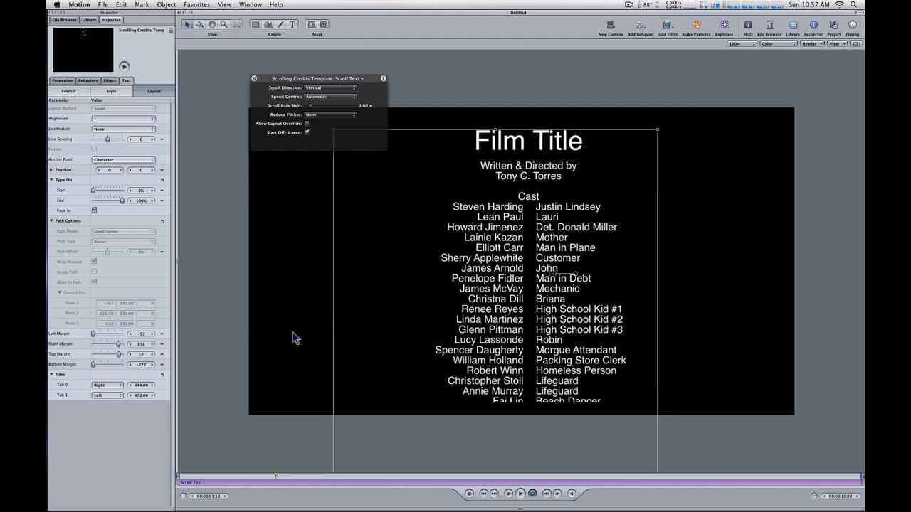
pyautogui.moveTo(510, 305)
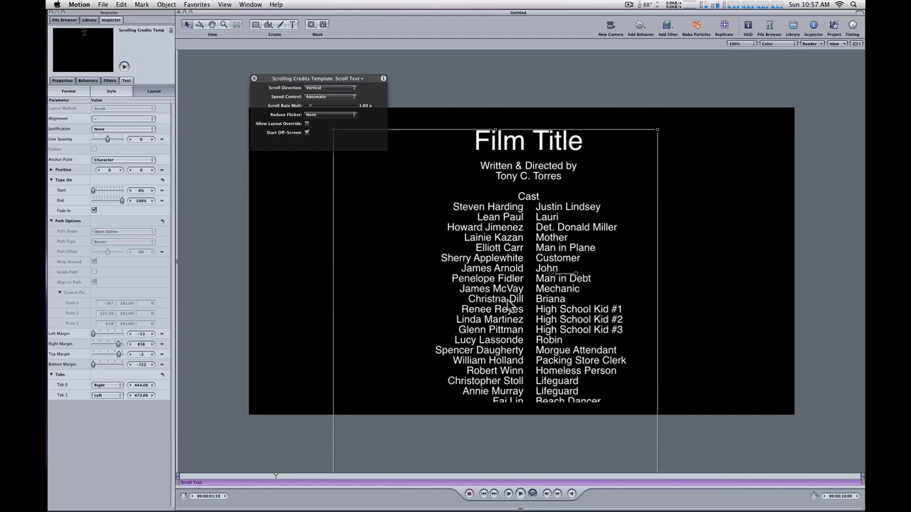
pyautogui.moveTo(511, 307)
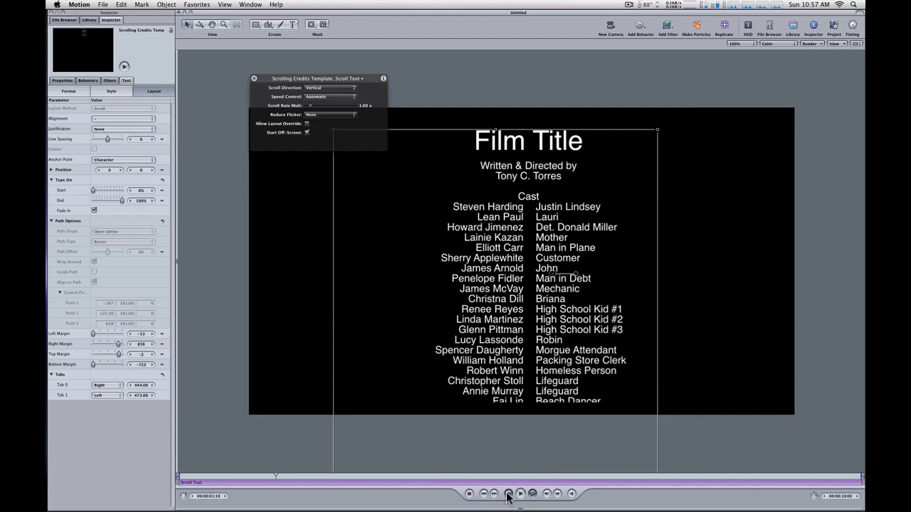
# Play the centered credits scroll, then pause it to check the columns.
pyautogui.click(520, 494)
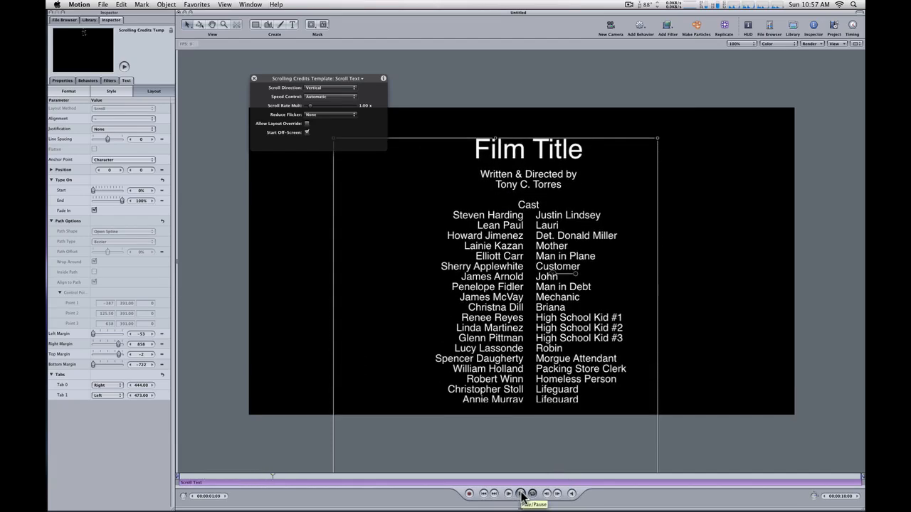
pyautogui.click(520, 493)
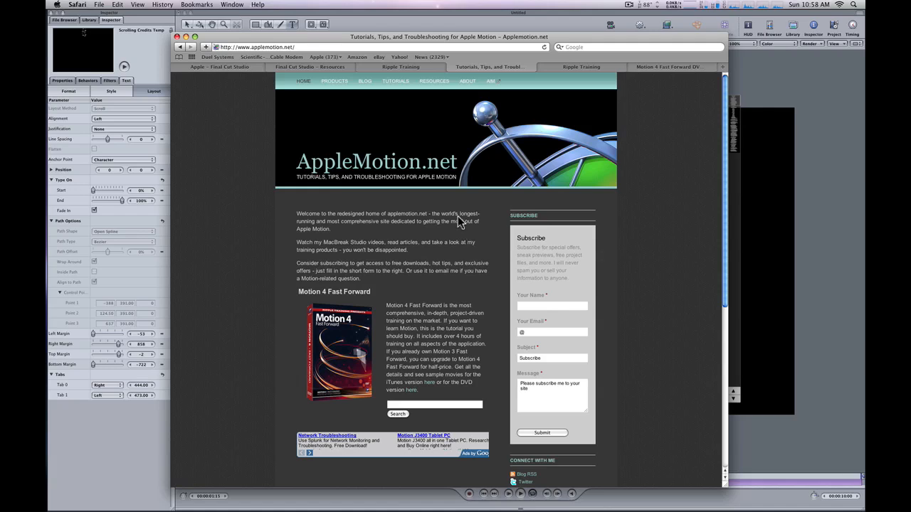
pyautogui.moveTo(425, 271)
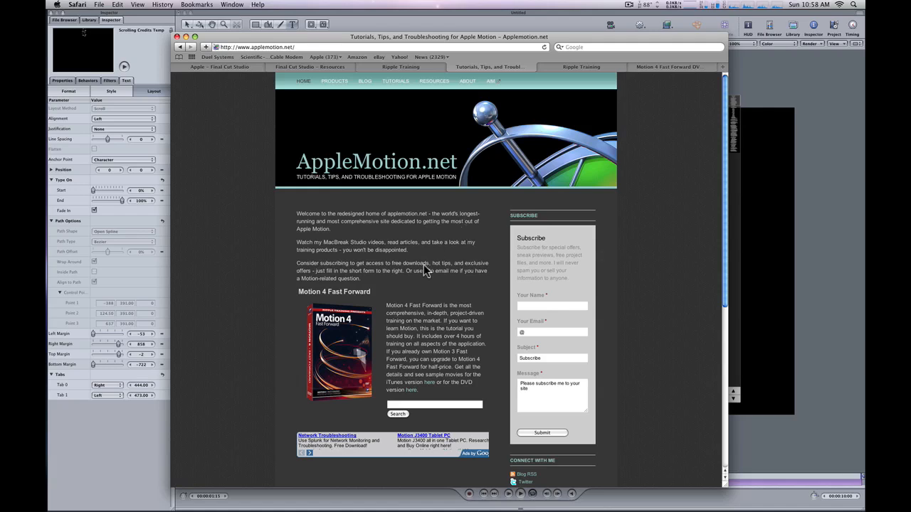
pyautogui.moveTo(348, 324)
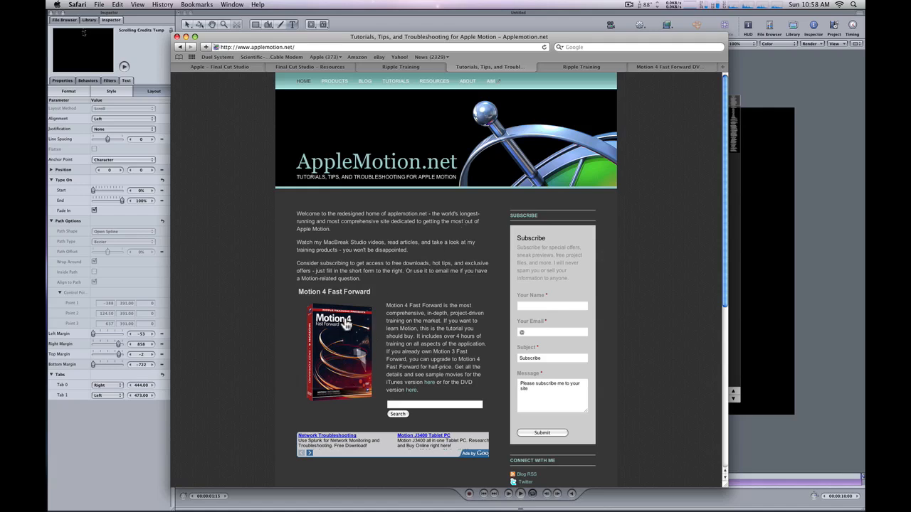
pyautogui.moveTo(346, 328)
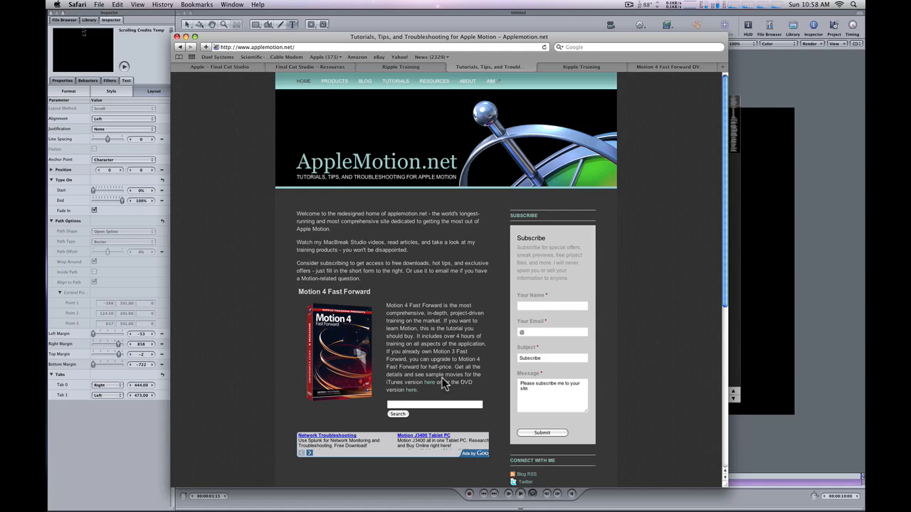
pyautogui.moveTo(515, 245)
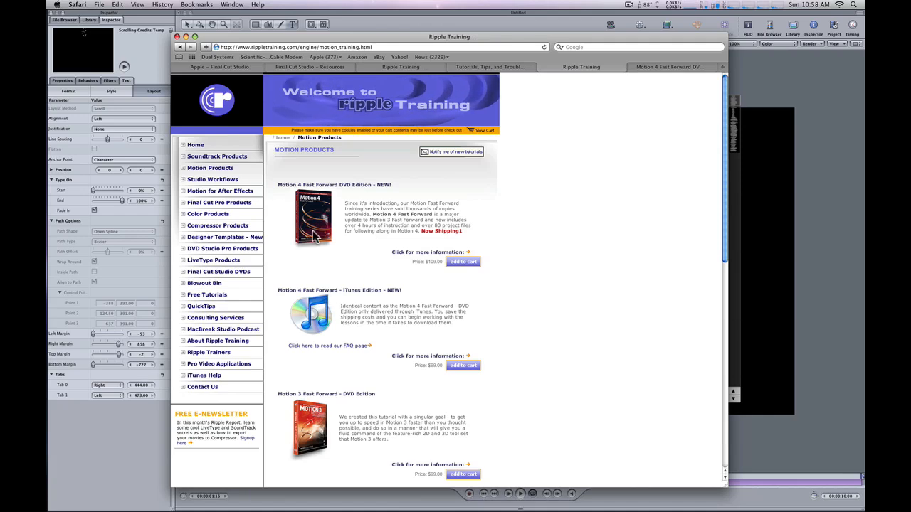
pyautogui.moveTo(335, 315)
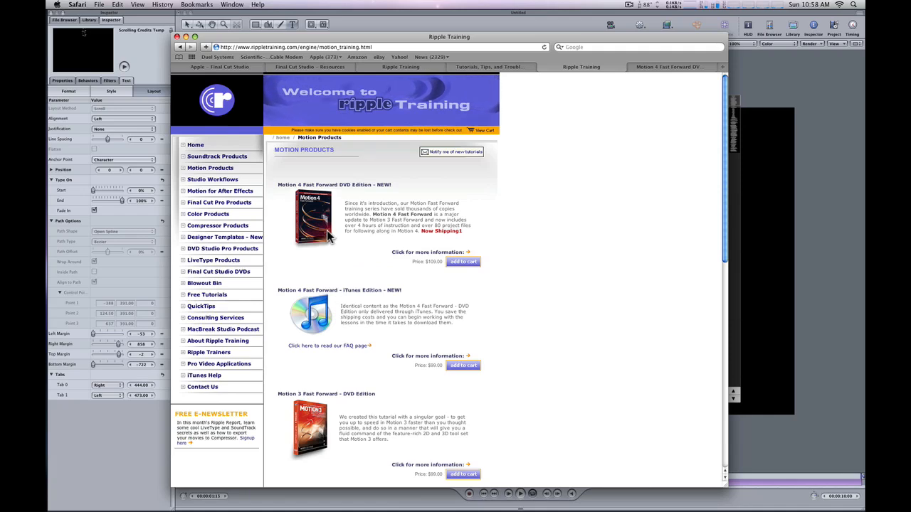
pyautogui.moveTo(334, 326)
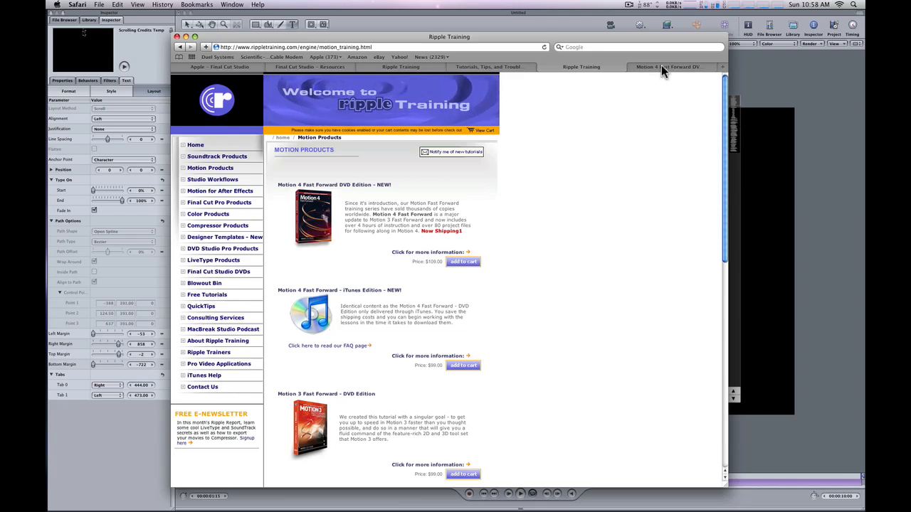
# Switch to the Motion 4 Fast Forward DVD page and scroll to its table of contents.
pyautogui.click(427, 252)
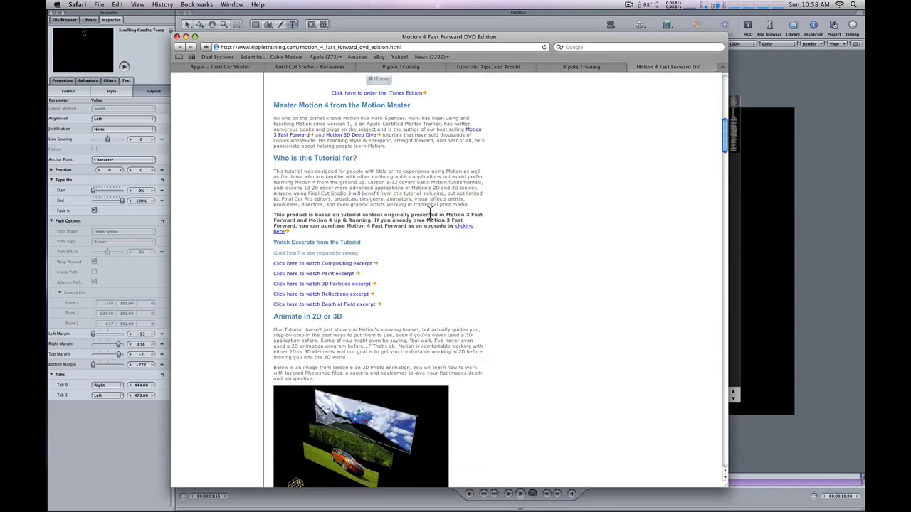
pyautogui.scroll(-3)
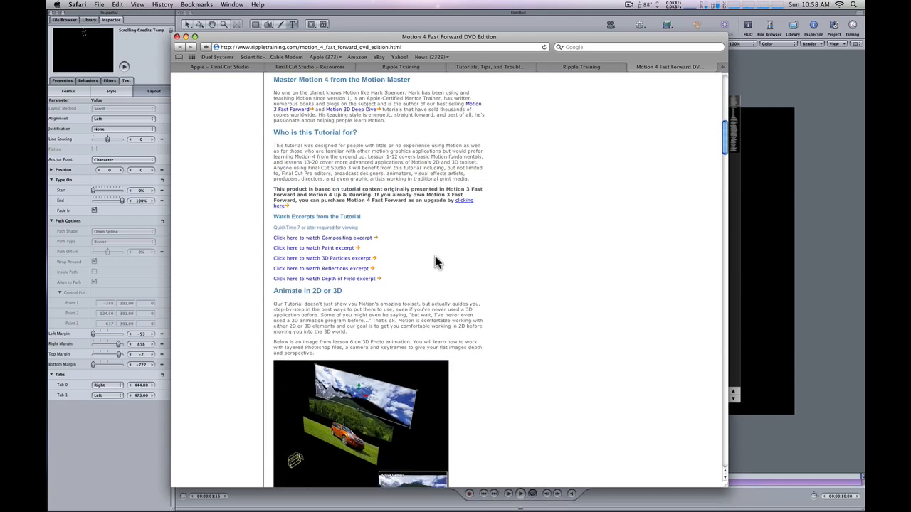
pyautogui.moveTo(332, 249)
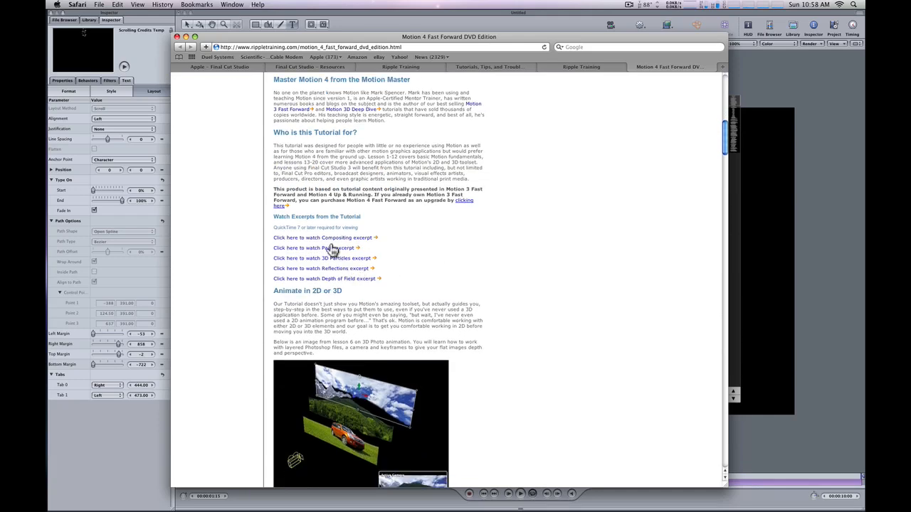
pyautogui.scroll(-3)
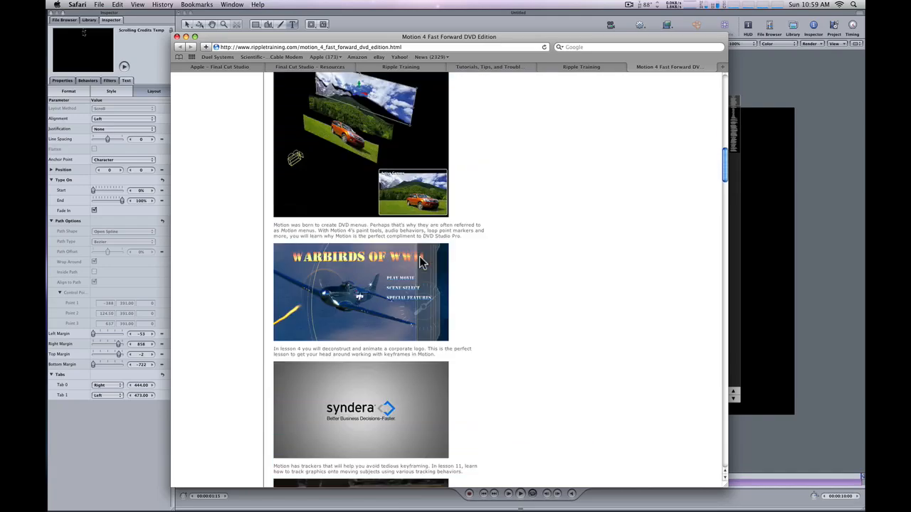
pyautogui.scroll(-3)
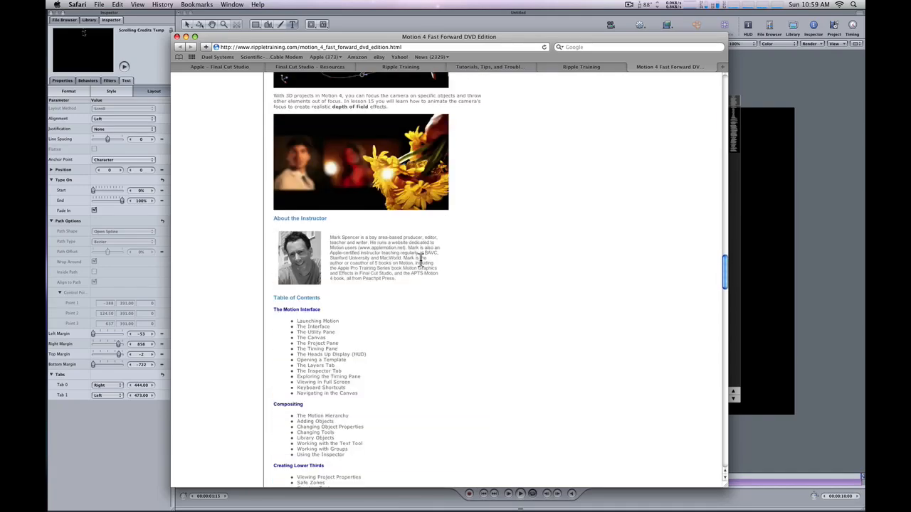
pyautogui.scroll(-3)
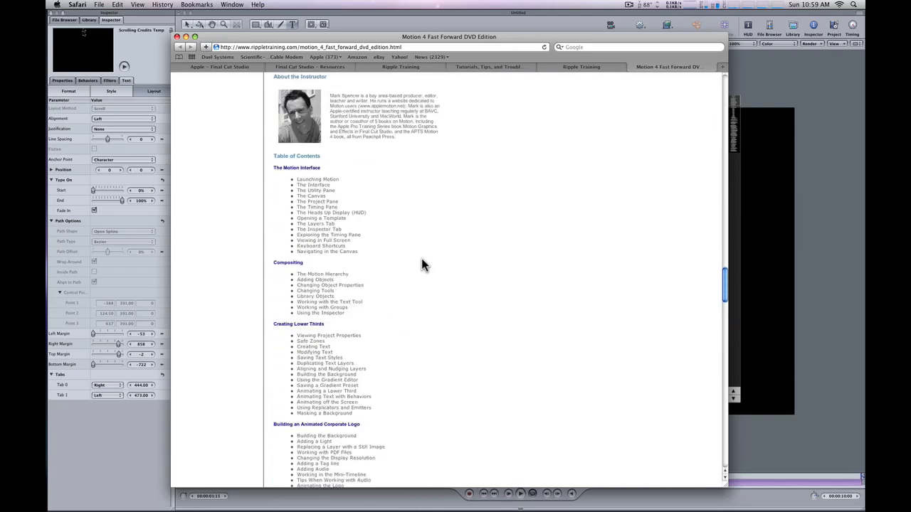